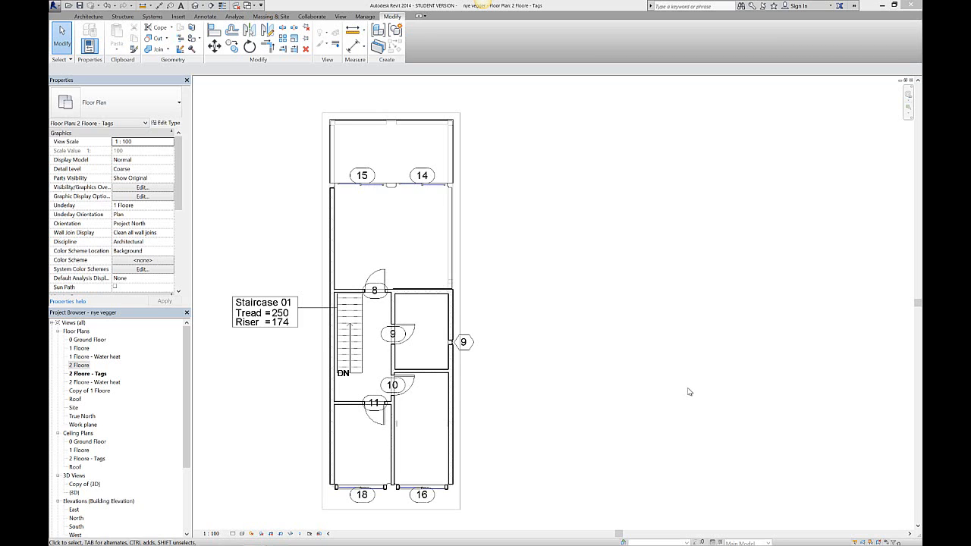
mouse_move(684, 389)
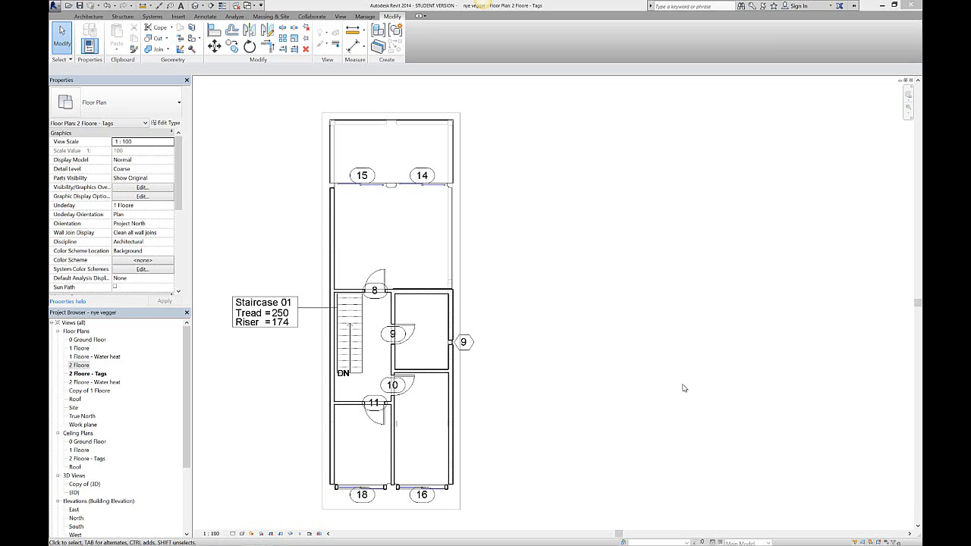
mouse_move(672, 355)
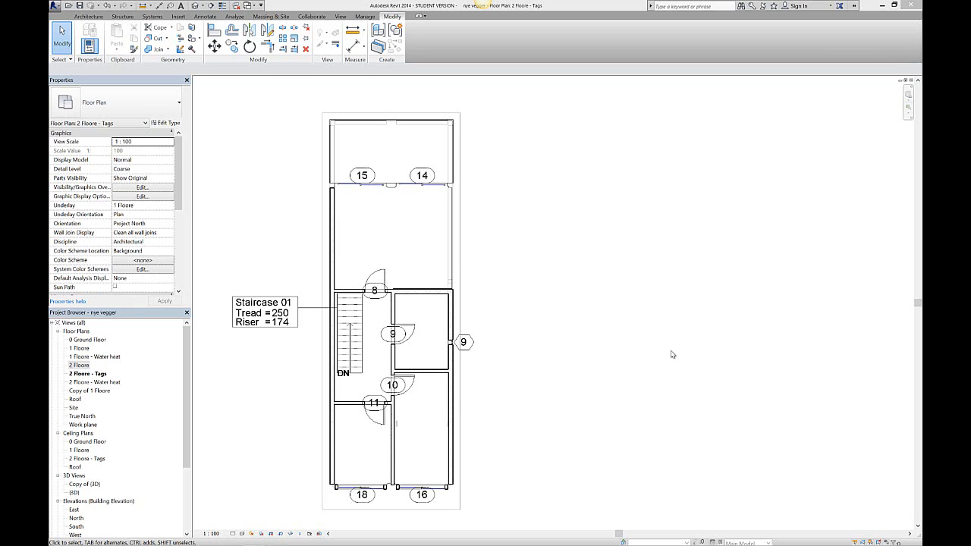
mouse_move(636, 326)
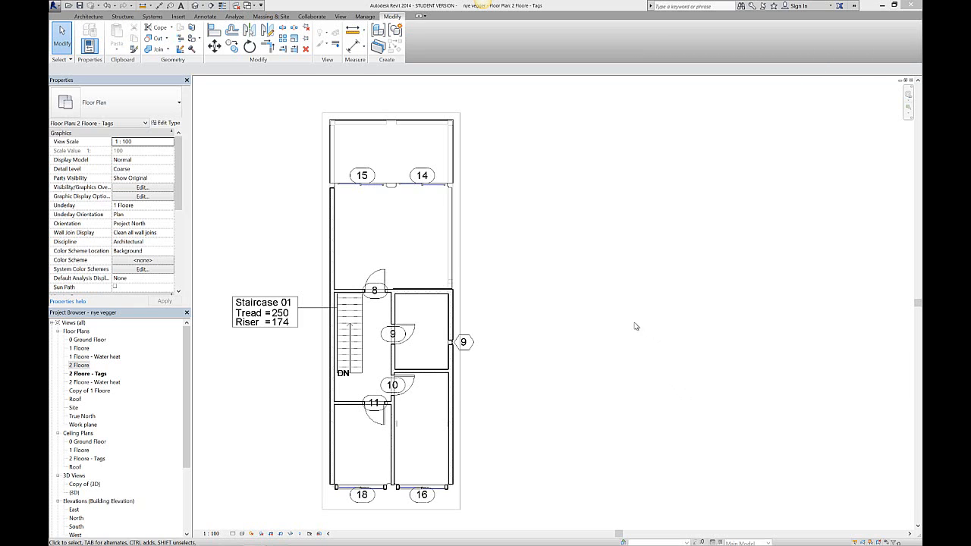
mouse_move(452, 273)
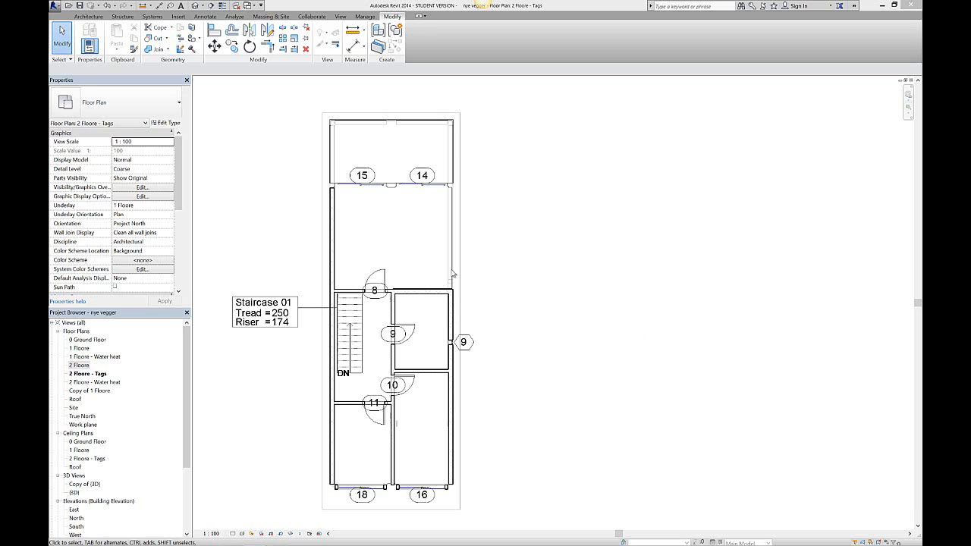
mouse_move(482, 233)
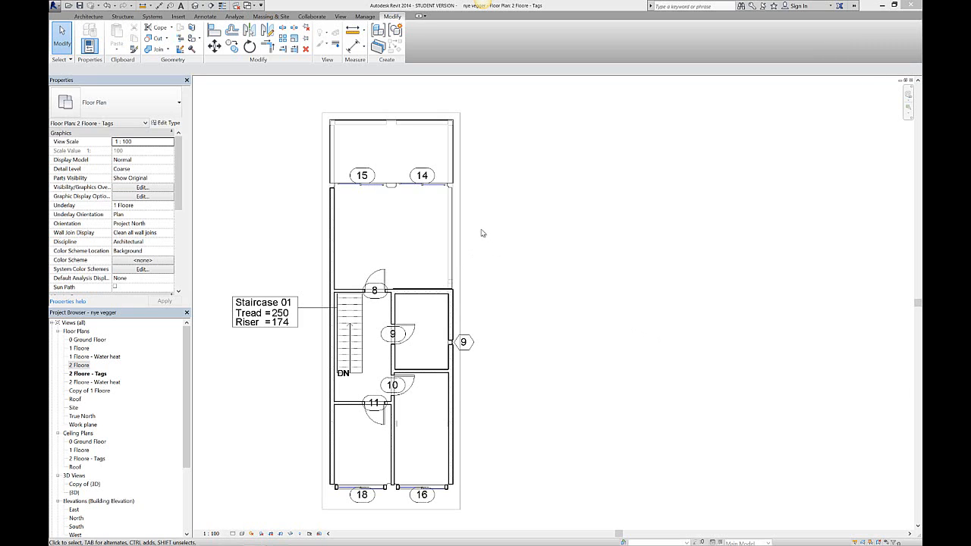
mouse_move(246, 109)
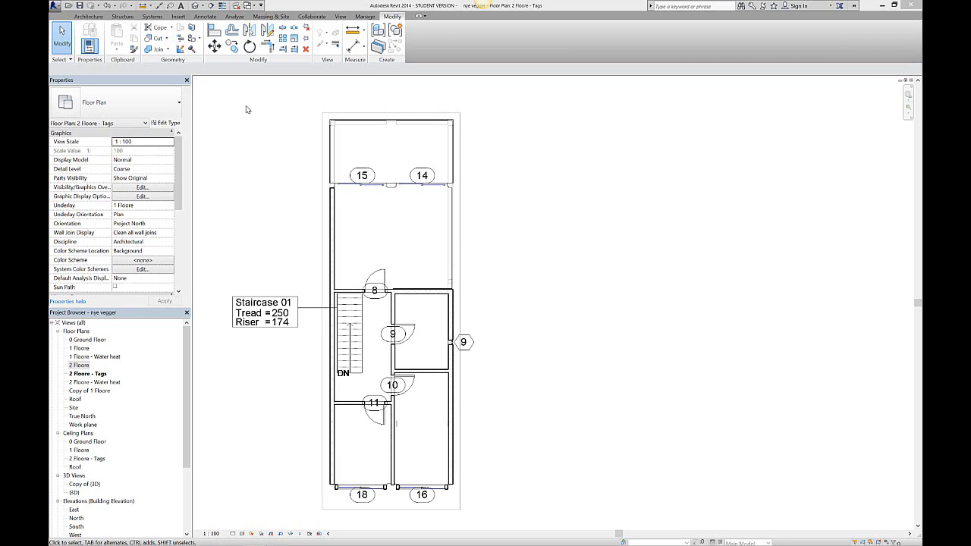
mouse_move(254, 113)
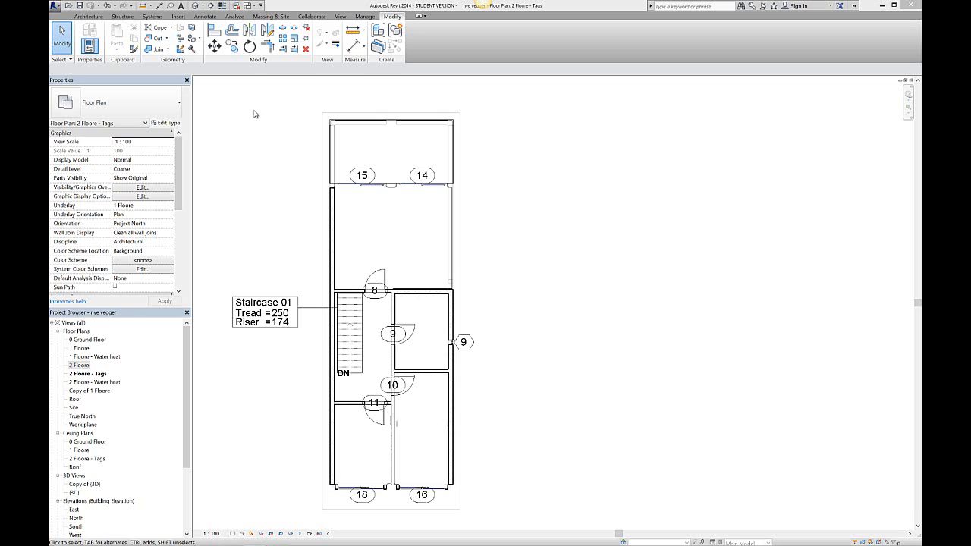
Step: Start a DWF/DWFx export from the Application menu's Export options
left_click(58, 6)
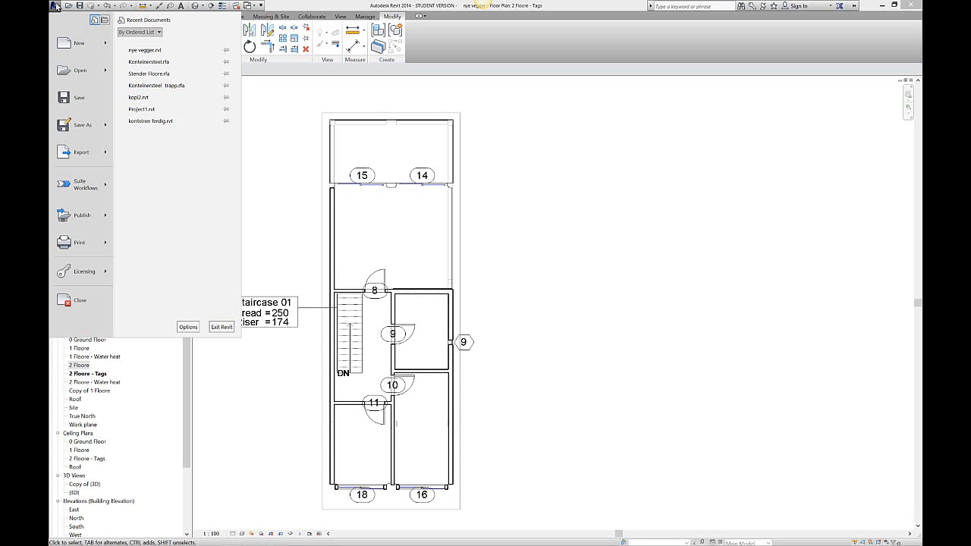
mouse_move(109, 209)
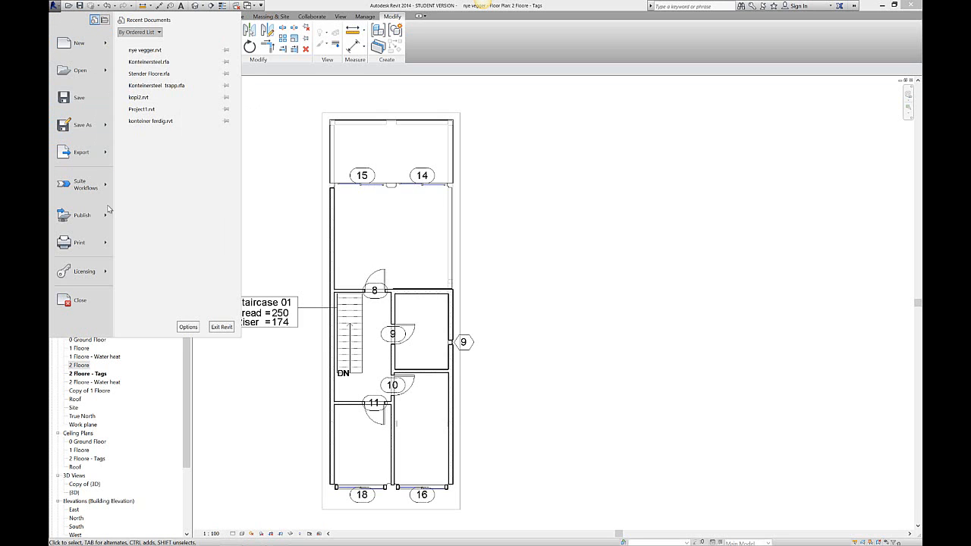
left_click(82, 152)
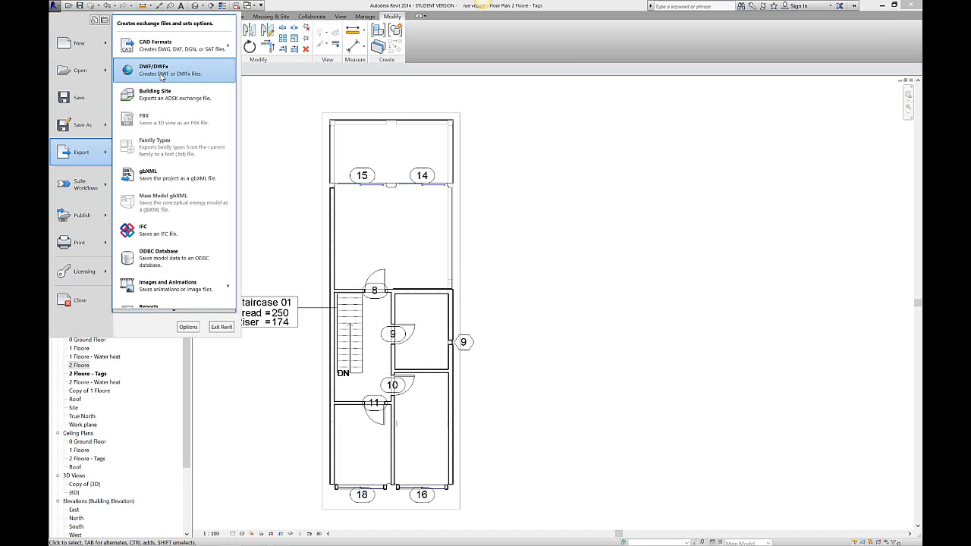
left_click(175, 70)
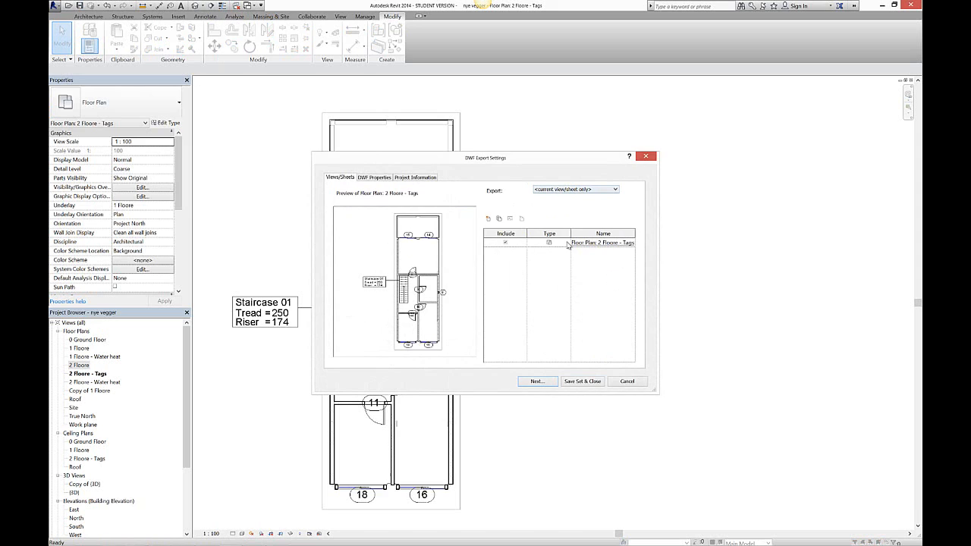
mouse_move(485, 126)
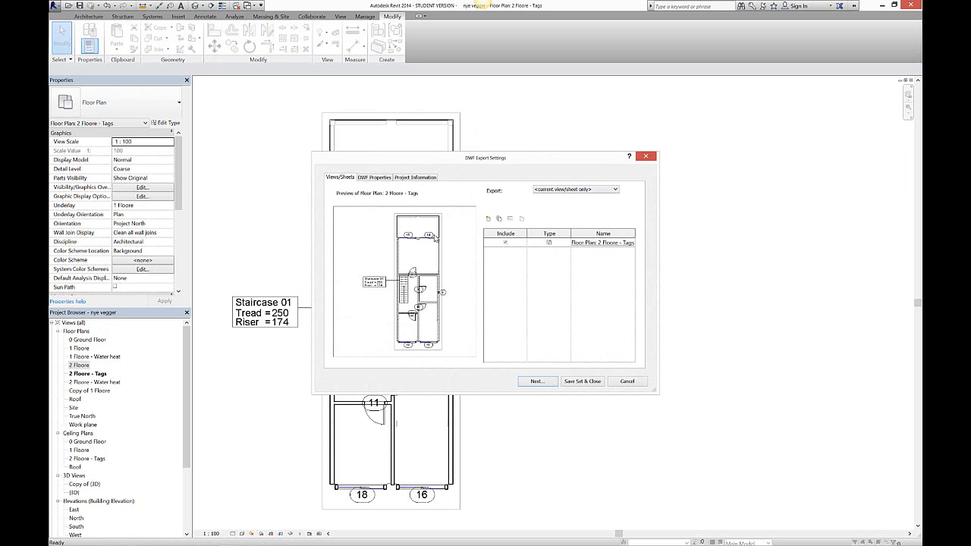
Step: Export the in-session view set and list all views and sheets in the model
left_click(574, 188)
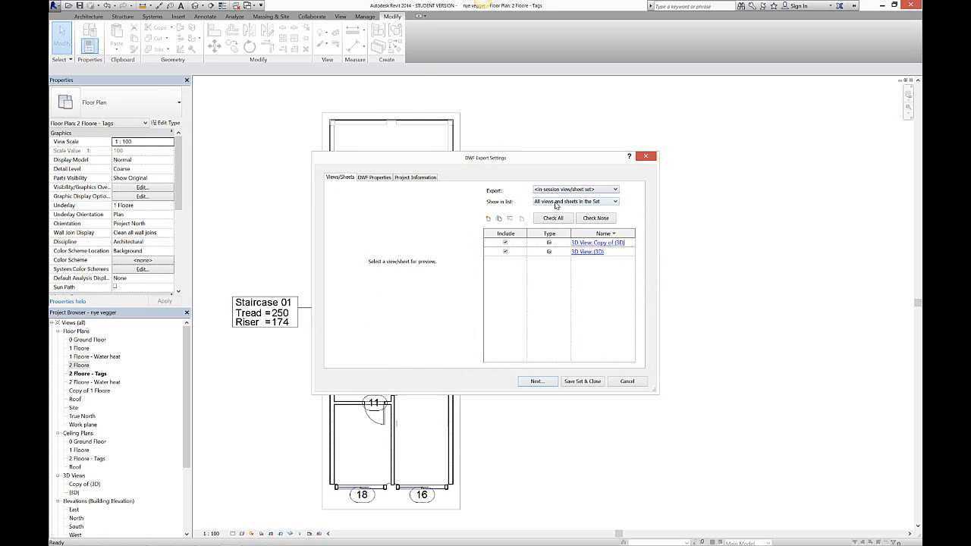
left_click(575, 201)
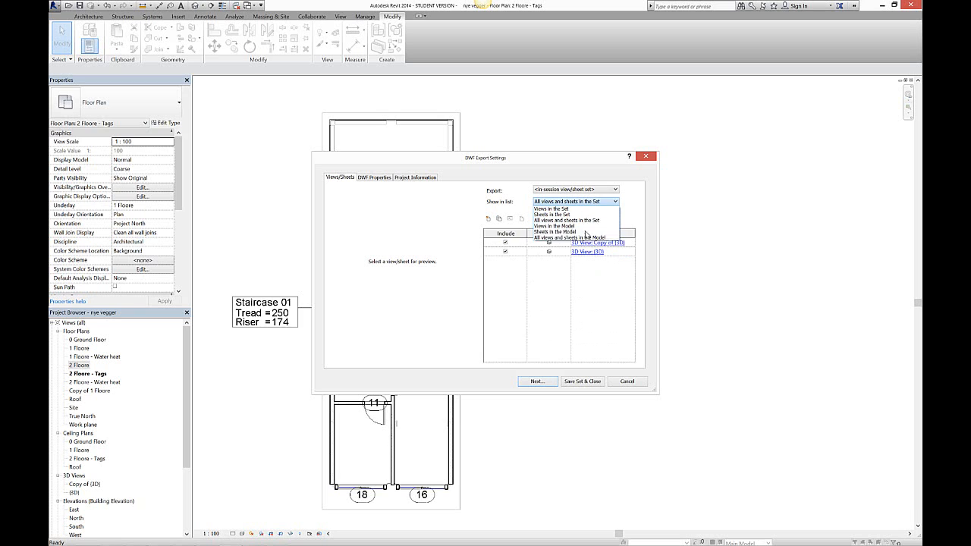
left_click(566, 231)
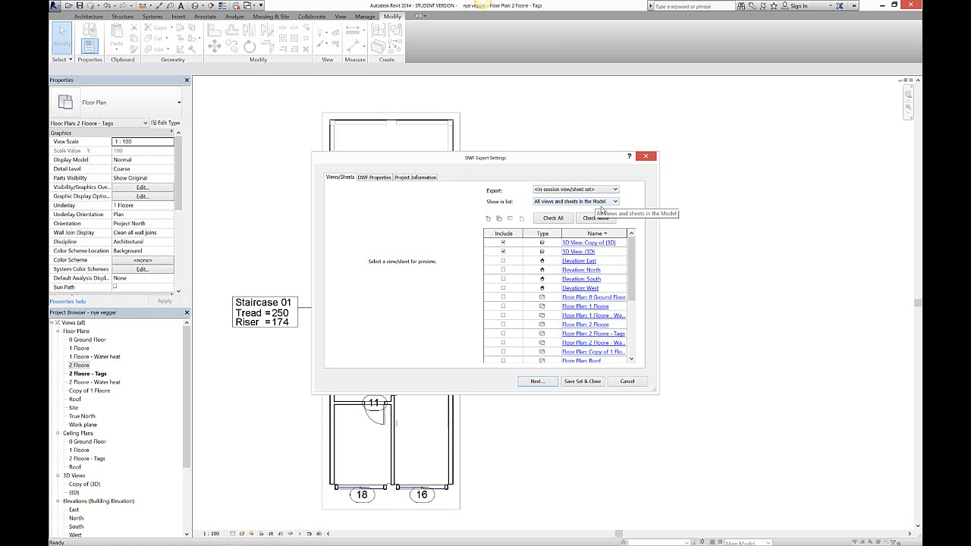
scroll("down", 3)
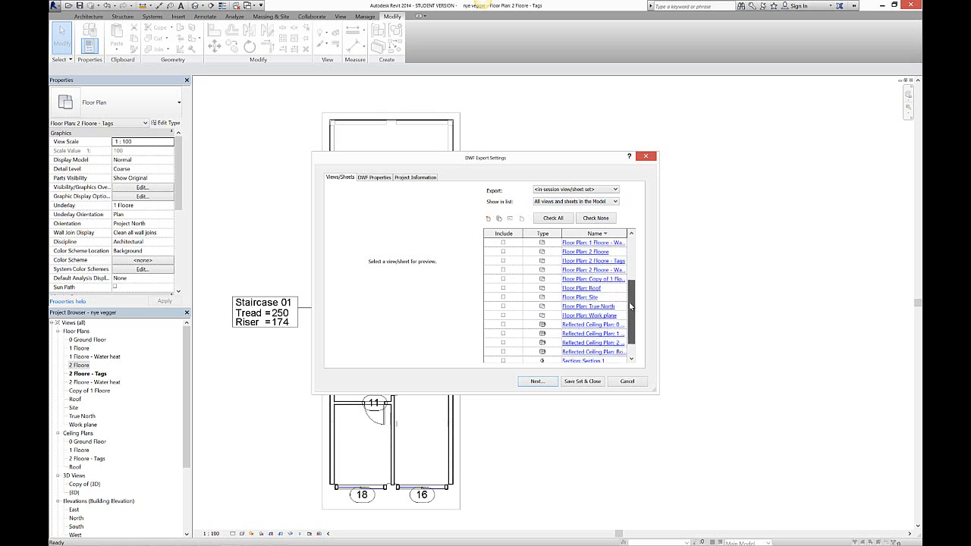
scroll("up", 3)
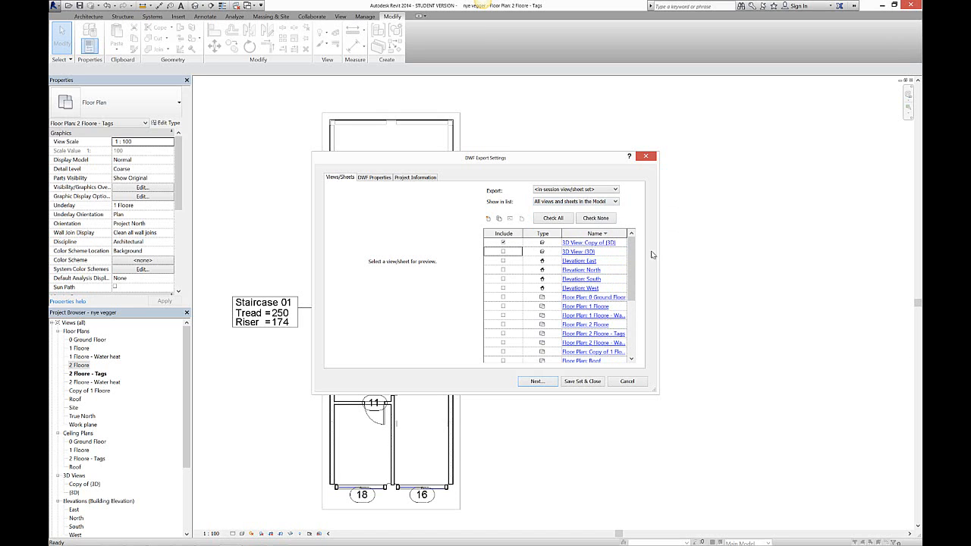
mouse_move(564, 252)
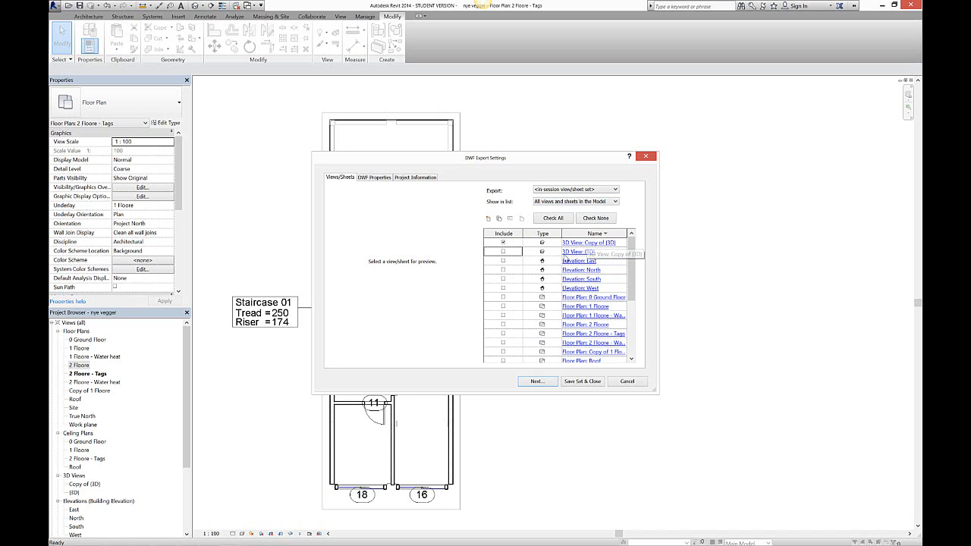
Step: Tick a 3D view and two elevation views for export and proceed to saving
left_click(502, 270)
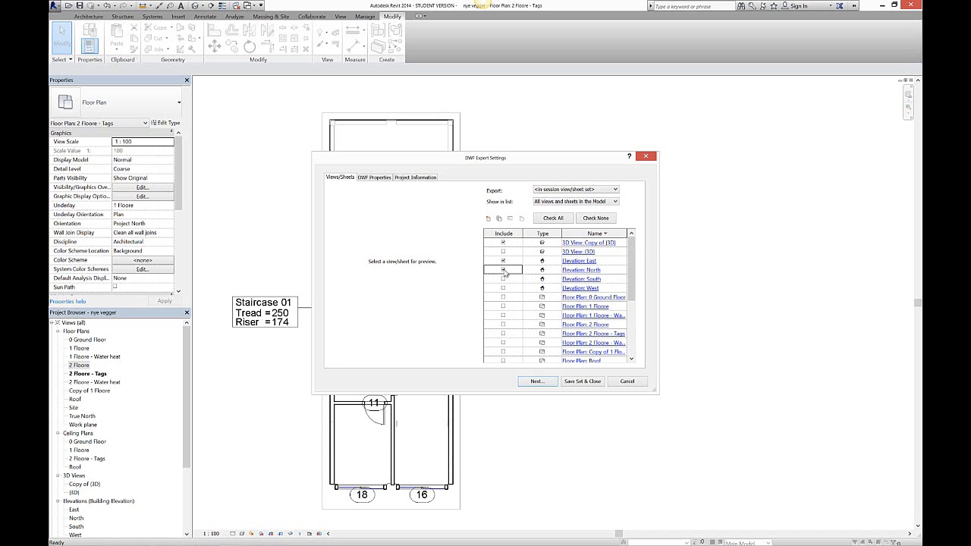
left_click(503, 269)
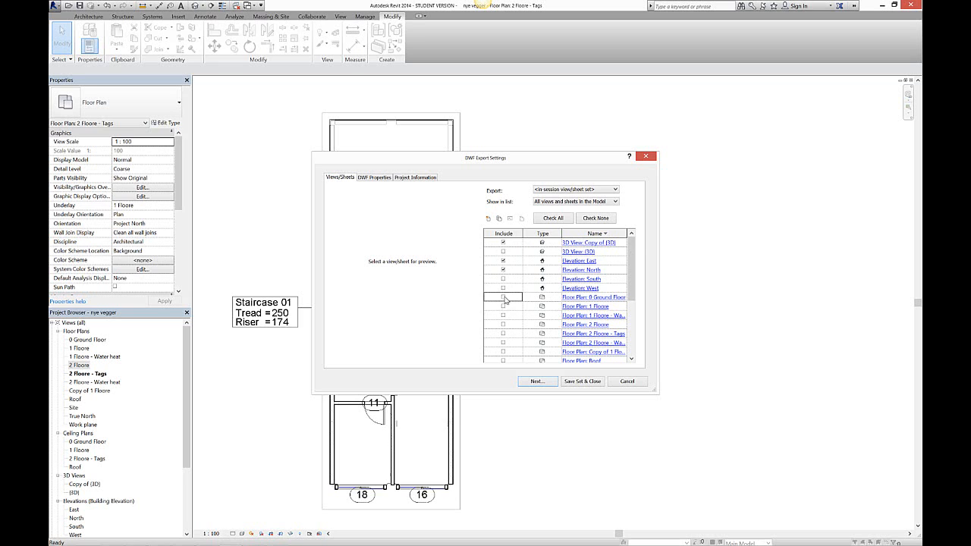
left_click(503, 295)
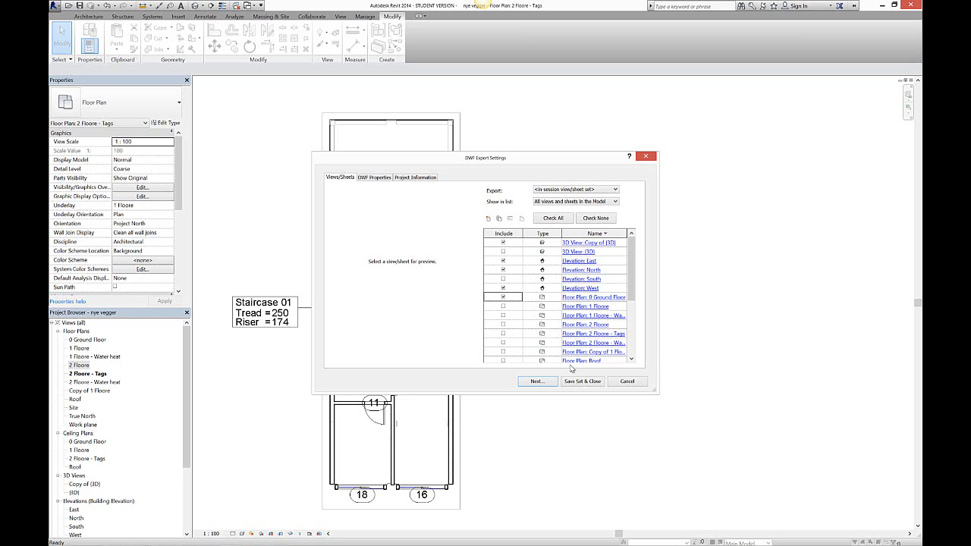
left_click(536, 382)
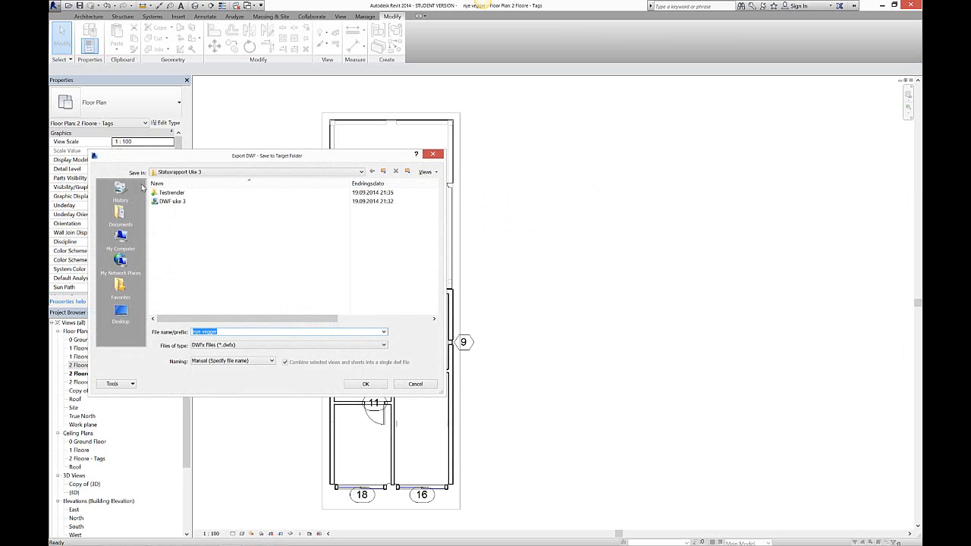
Step: Save the export under the existing file name DWF uke 3
left_click(173, 200)
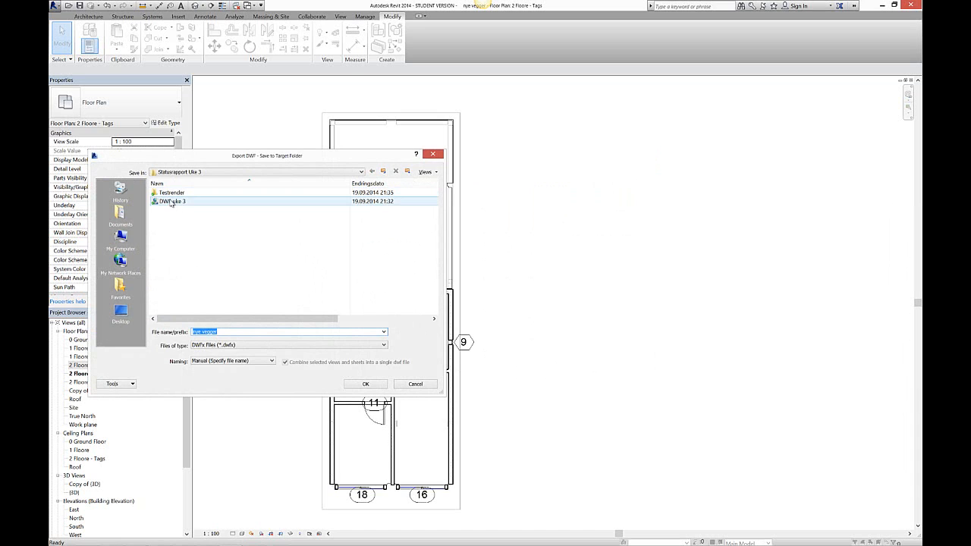
left_click(172, 201)
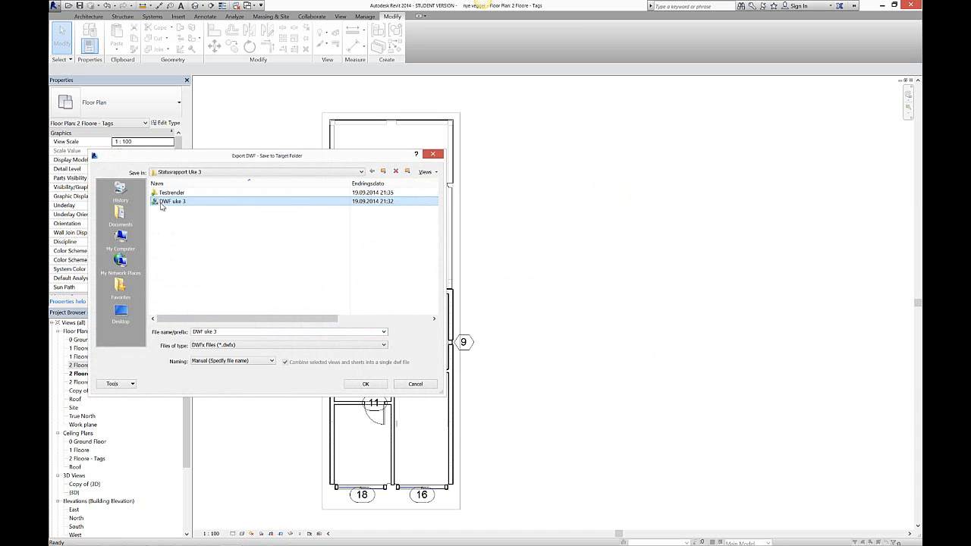
right_click(173, 200)
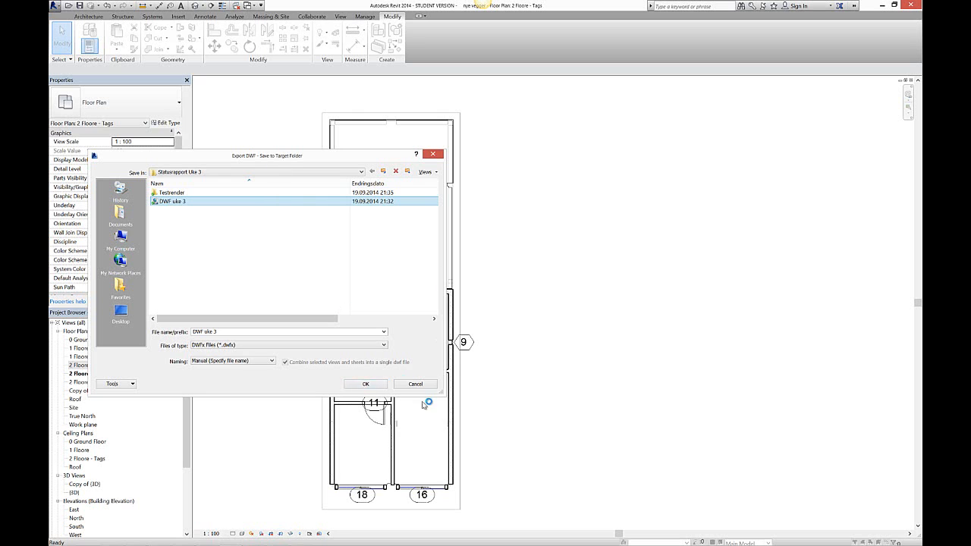
left_click(364, 384)
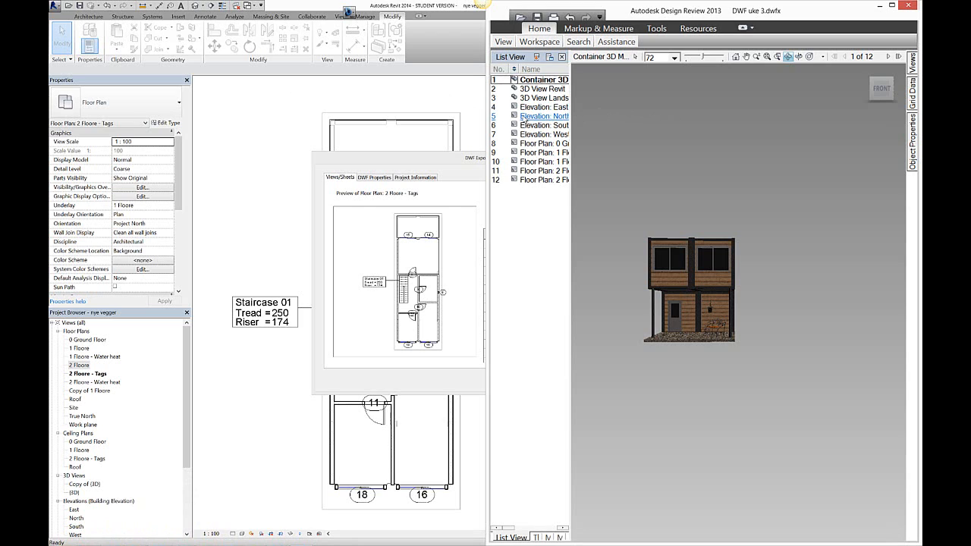
Step: Browse the exported DWF's 3D house model and its 12-view list in Design Review
right_click(543, 115)
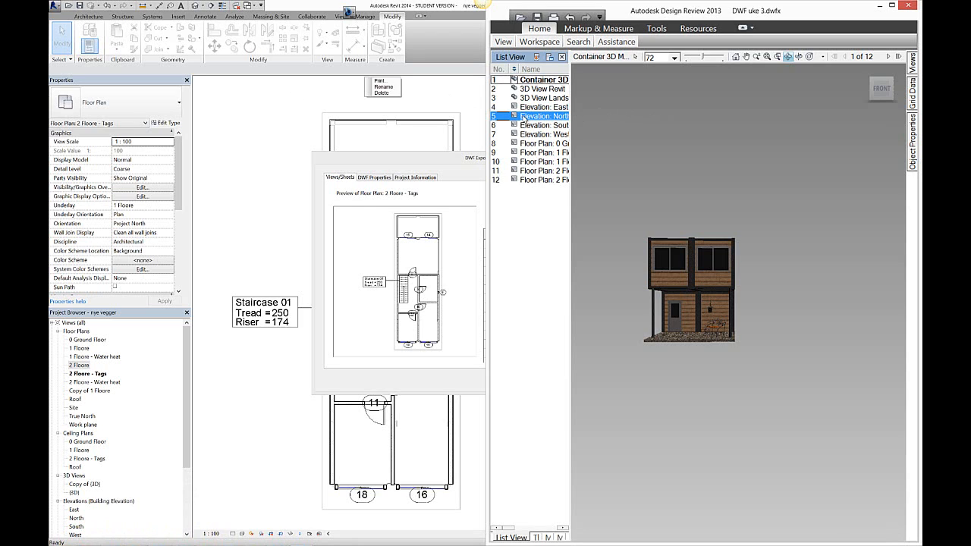
mouse_move(558, 230)
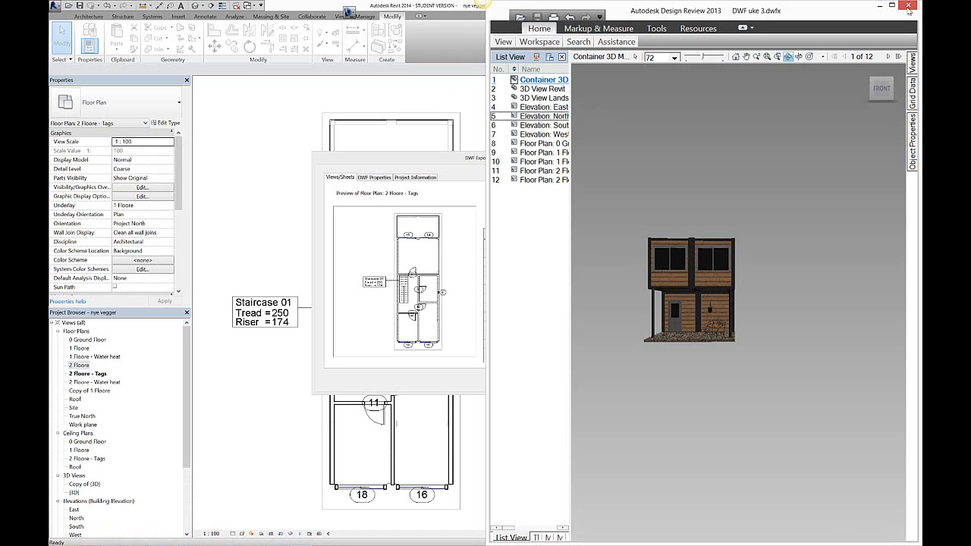
mouse_move(825, 176)
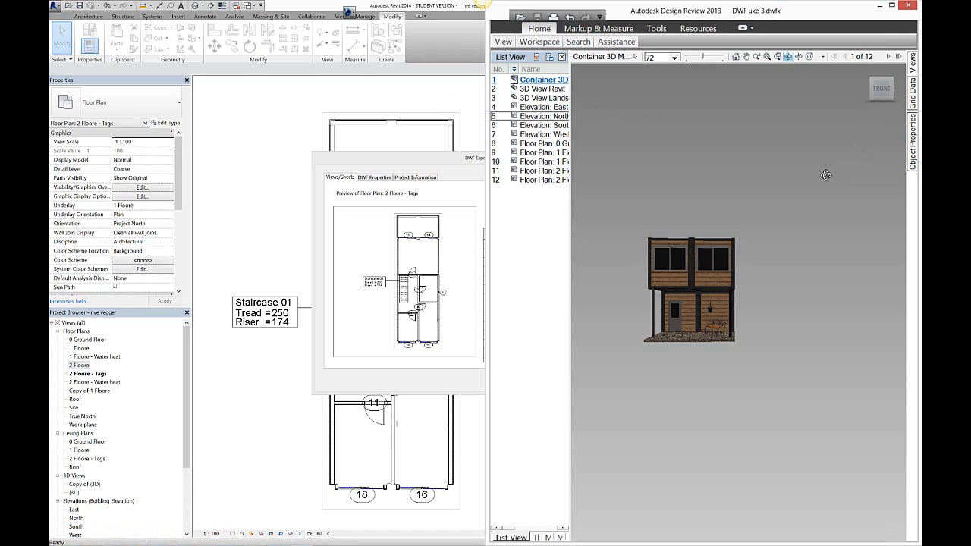
mouse_move(782, 119)
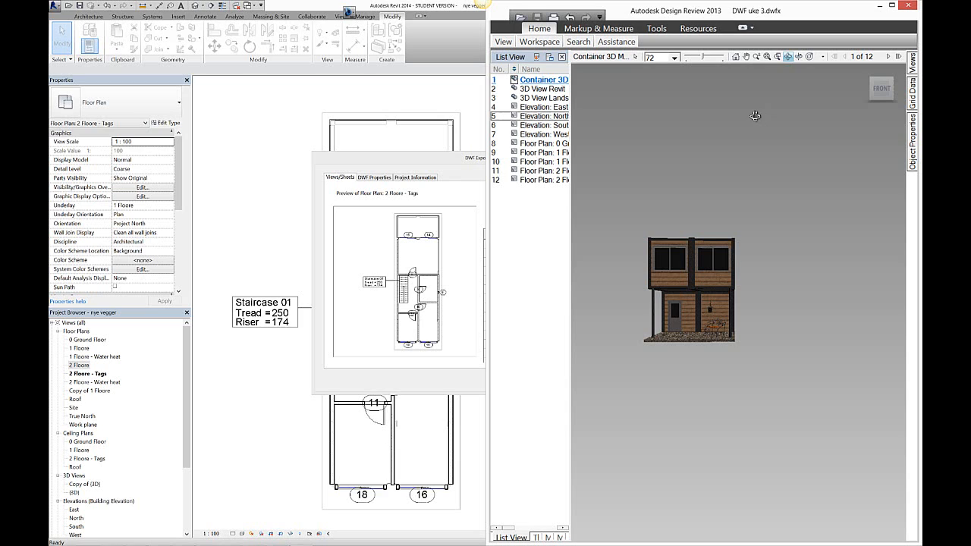
mouse_move(747, 116)
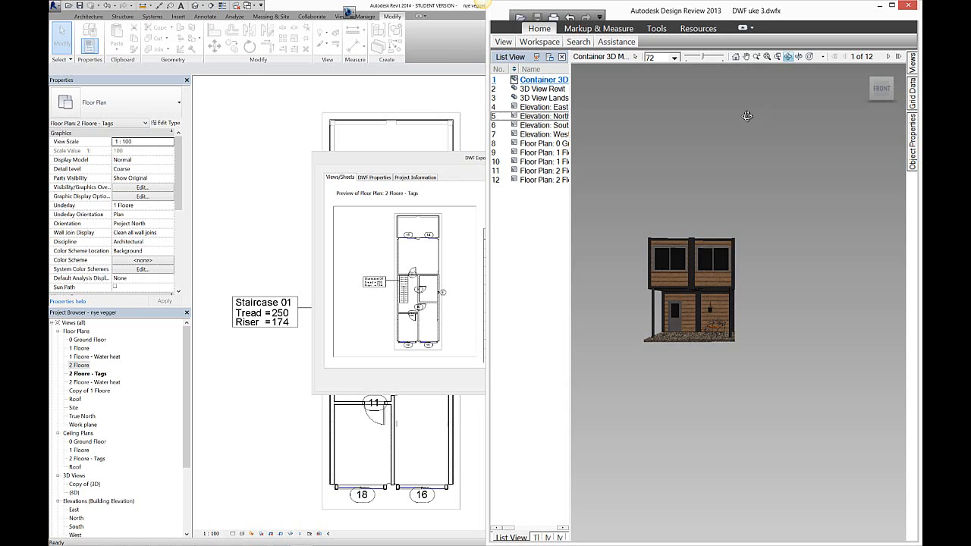